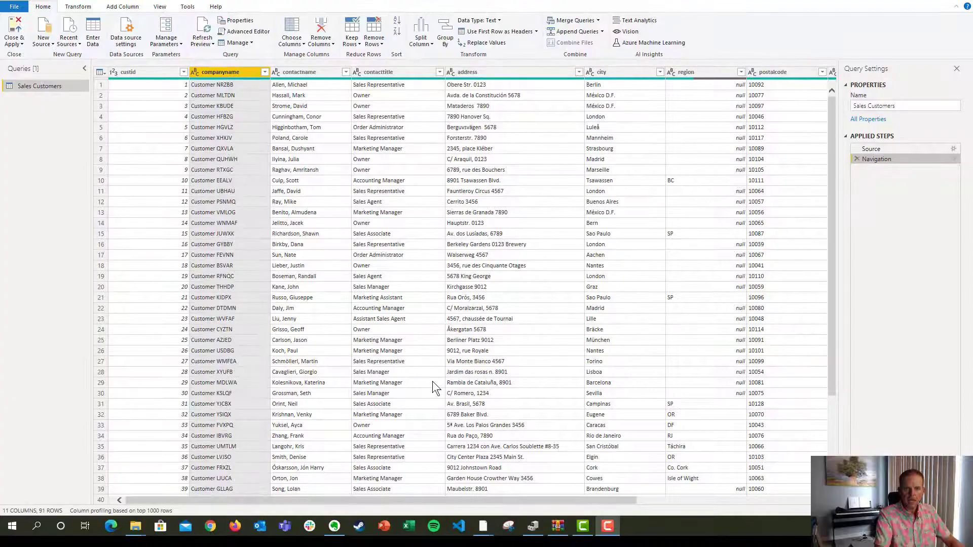
{"action": "mouse_move", "coordinate": [31, 105]}
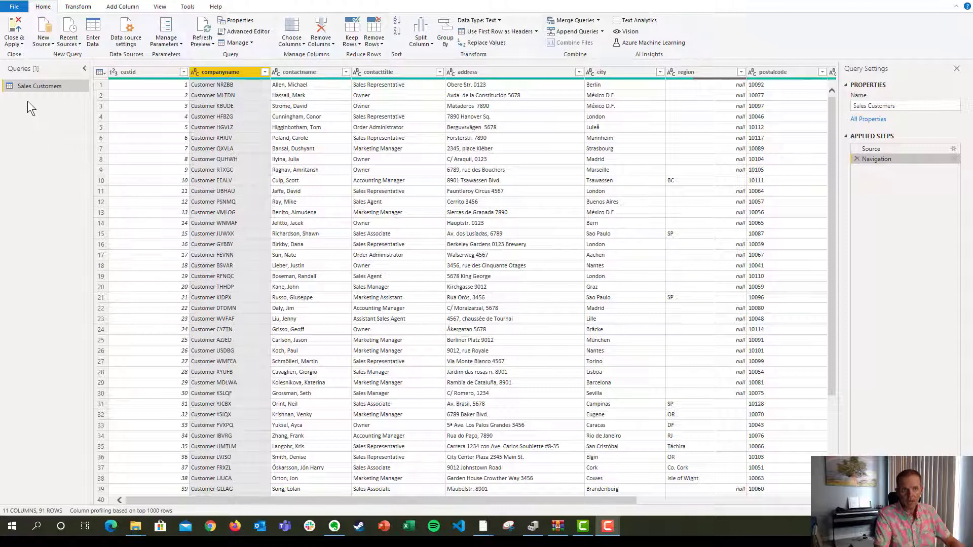
{"action": "mouse_move", "coordinate": [41, 99]}
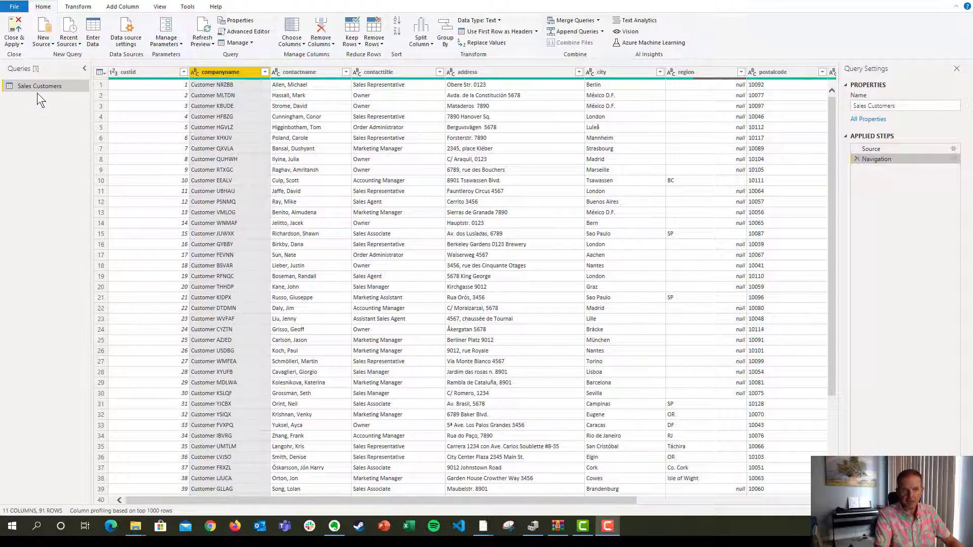
{"action": "mouse_move", "coordinate": [959, 196]}
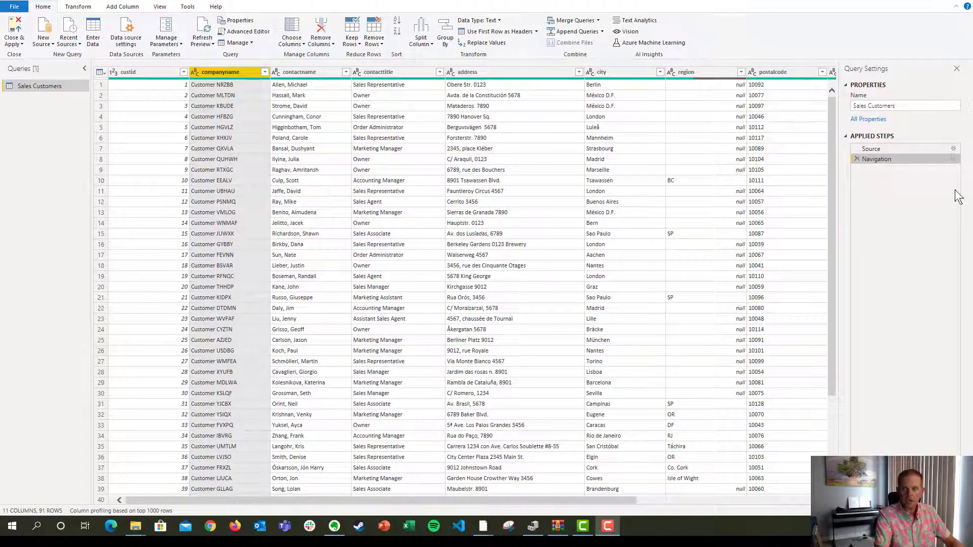
{"action": "mouse_move", "coordinate": [900, 235]}
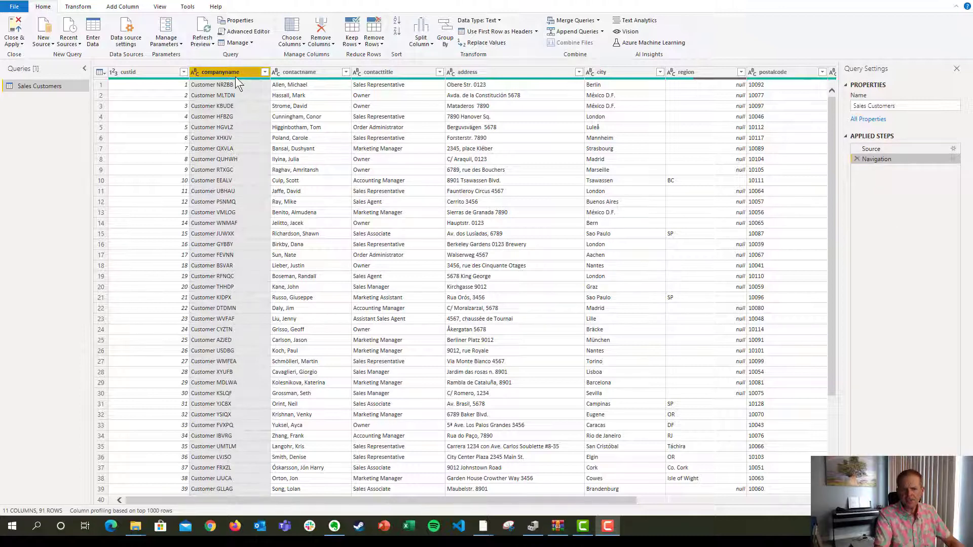
Rename companyname to Company, remove contactname, contacttitle and address, and filter city to Anchorage.
{"action": "right_click", "coordinate": [224, 72]}
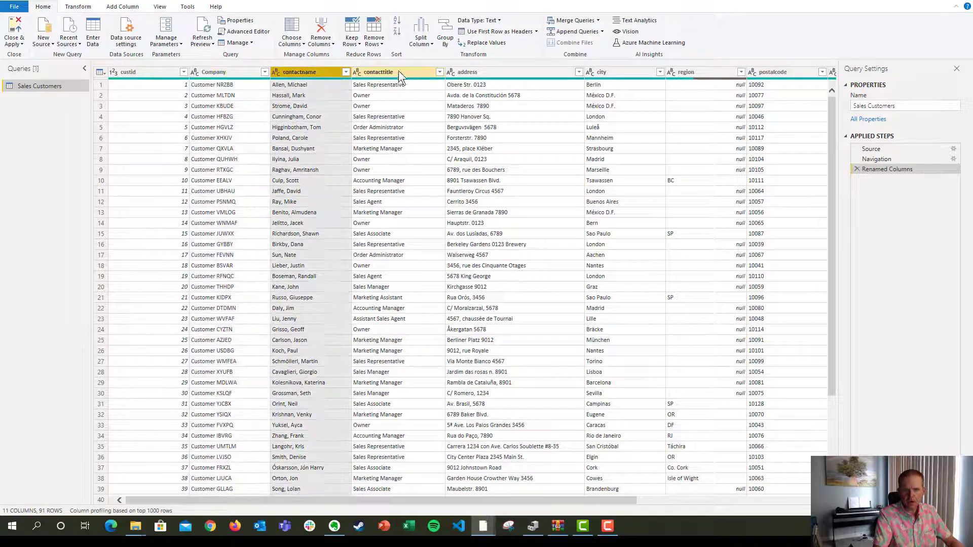
{"action": "right_click", "coordinate": [397, 72]}
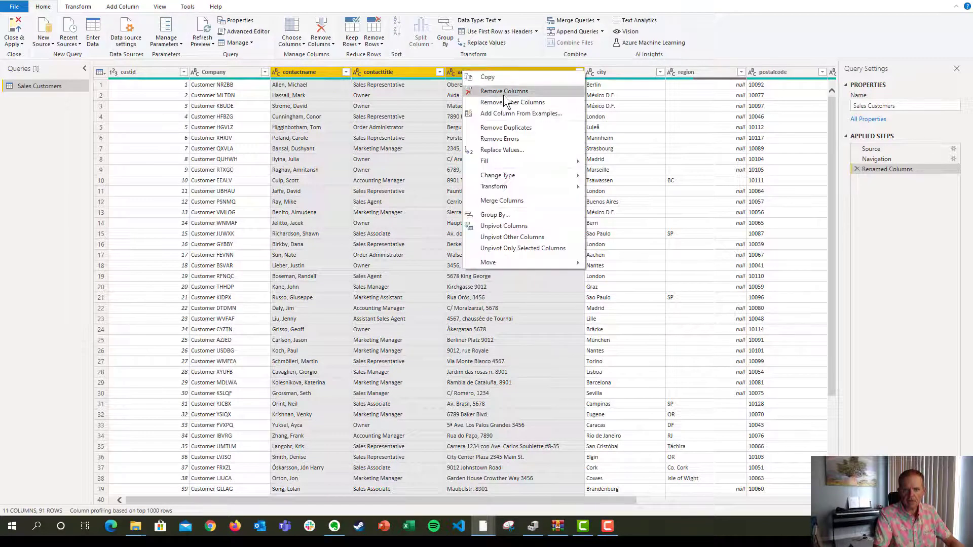
{"action": "left_click", "coordinate": [503, 92]}
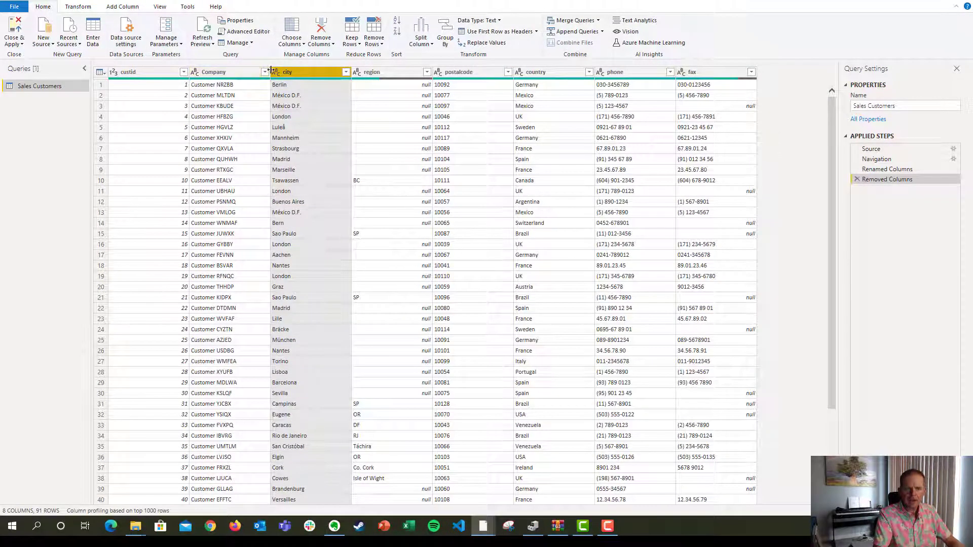
{"action": "left_click", "coordinate": [346, 72]}
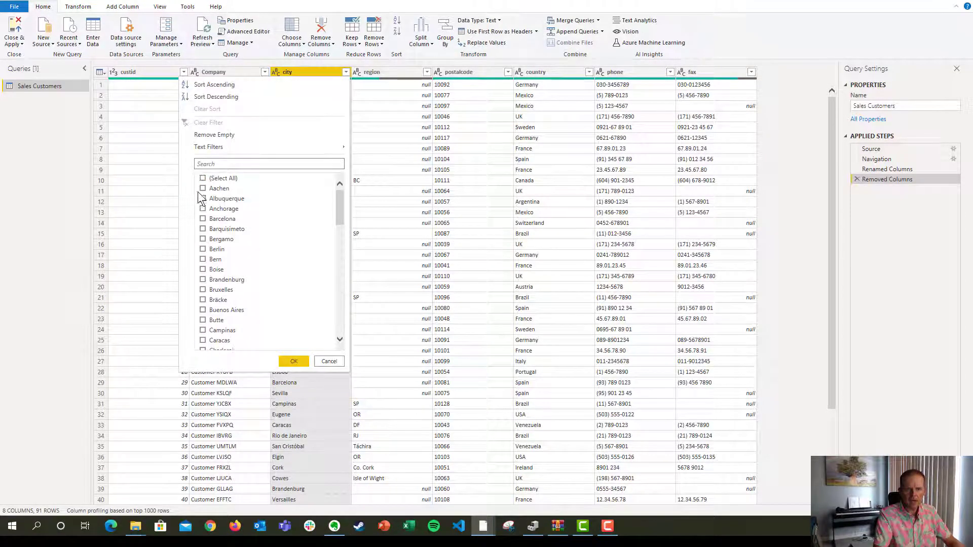
{"action": "left_click", "coordinate": [293, 362]}
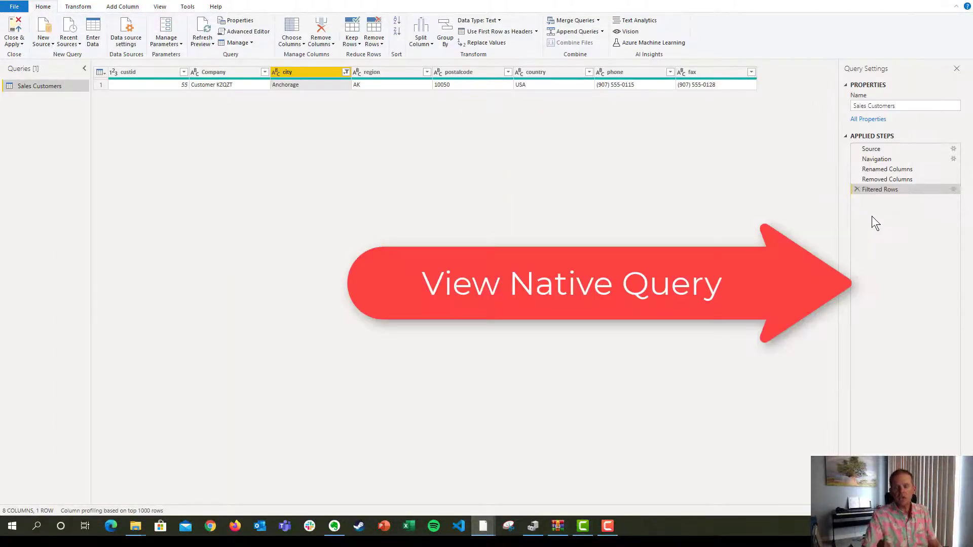
View native SQL for the Renamed Columns step, then for the Filtered Rows step.
{"action": "right_click", "coordinate": [887, 169]}
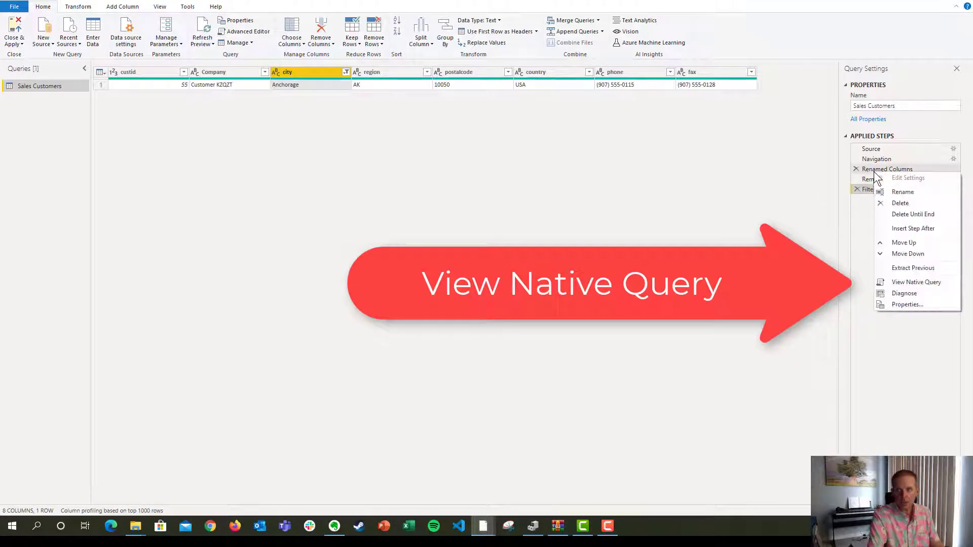
{"action": "left_click", "coordinate": [916, 282]}
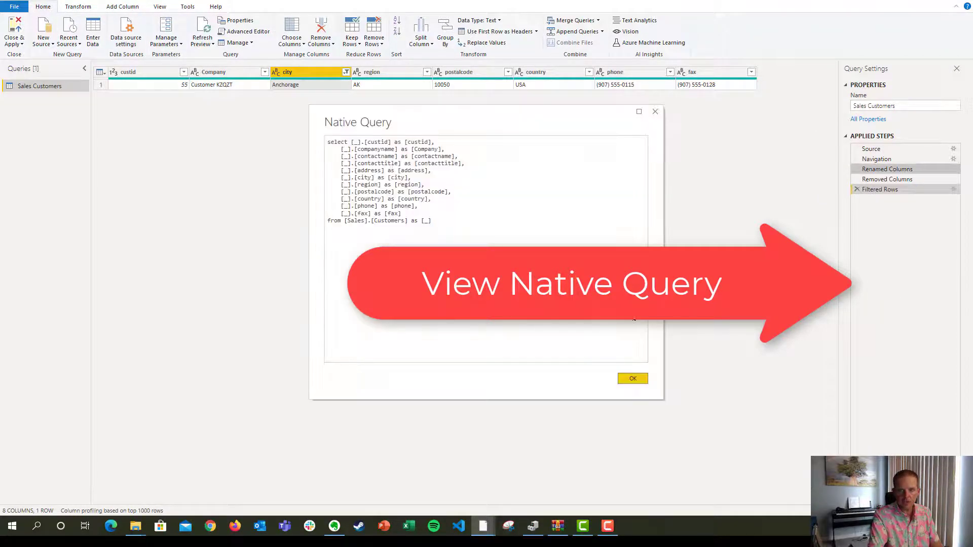
{"action": "mouse_move", "coordinate": [830, 196]}
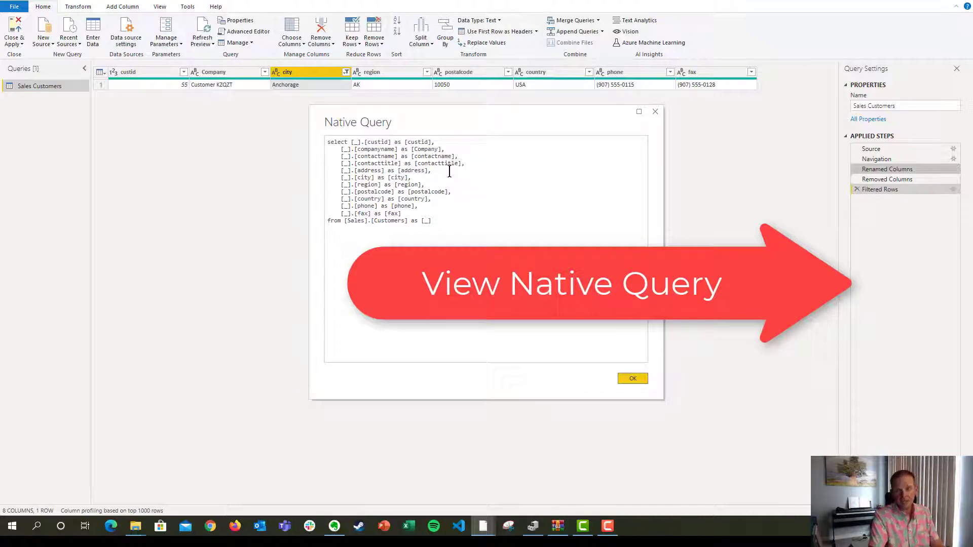
{"action": "left_click", "coordinate": [633, 379]}
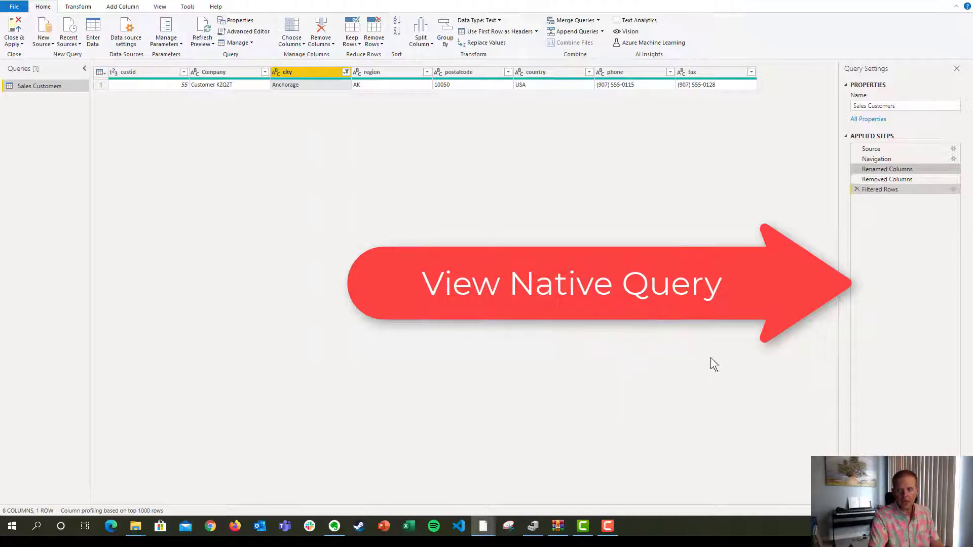
{"action": "right_click", "coordinate": [879, 190]}
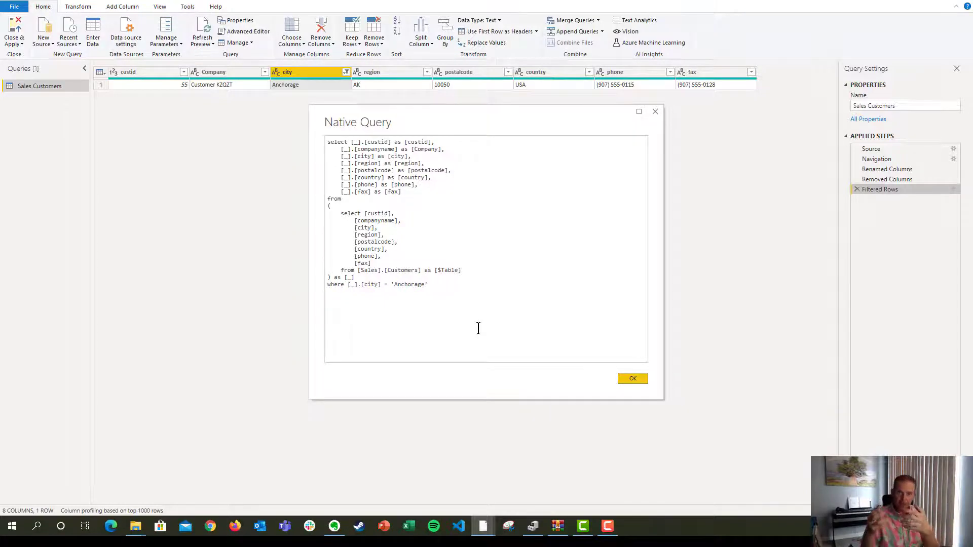
Dismiss the Native Query dialog and leave Power Query Editor without applying changes.
{"action": "left_click", "coordinate": [632, 379]}
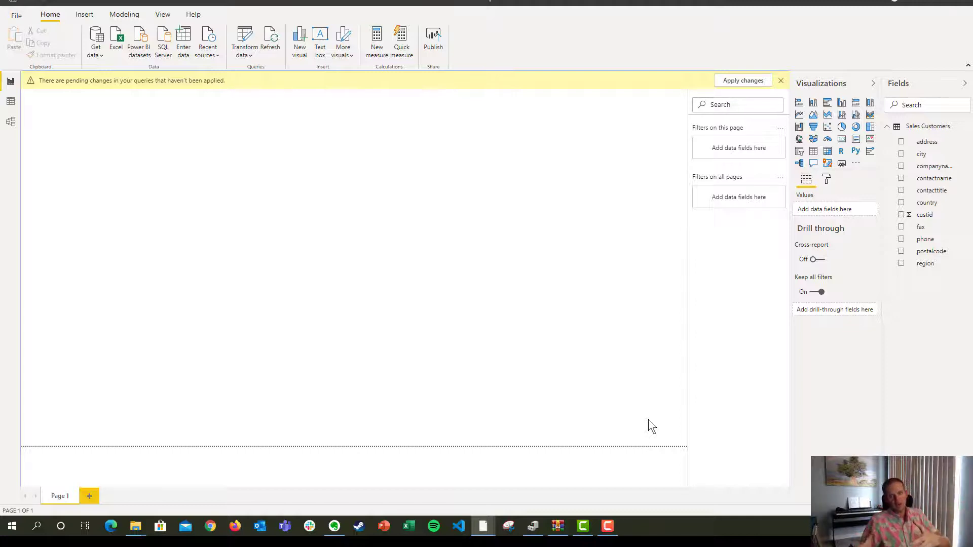
{"action": "mouse_move", "coordinate": [581, 410]}
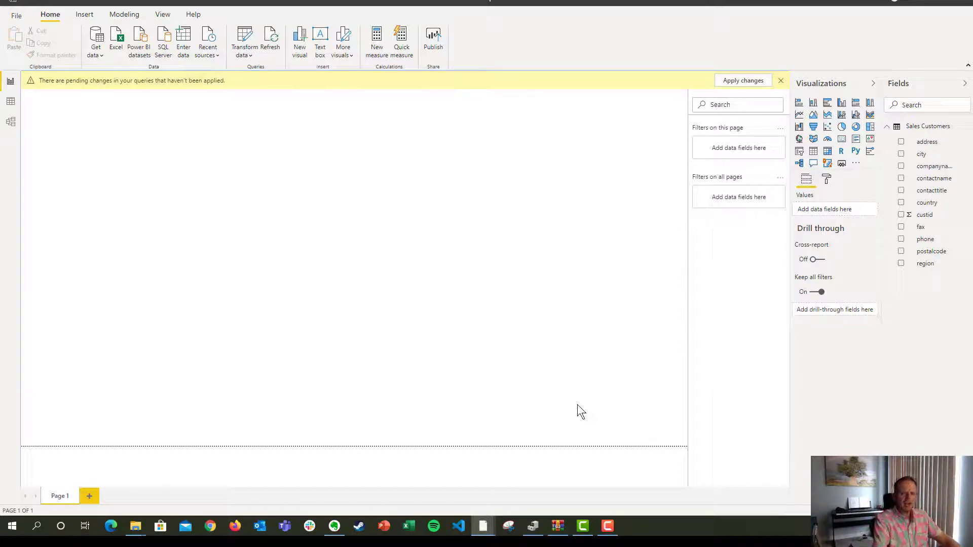
Import from SQL Server localhost, database tsqlv4, using the statement select * from sales.orders.
{"action": "left_click", "coordinate": [94, 37]}
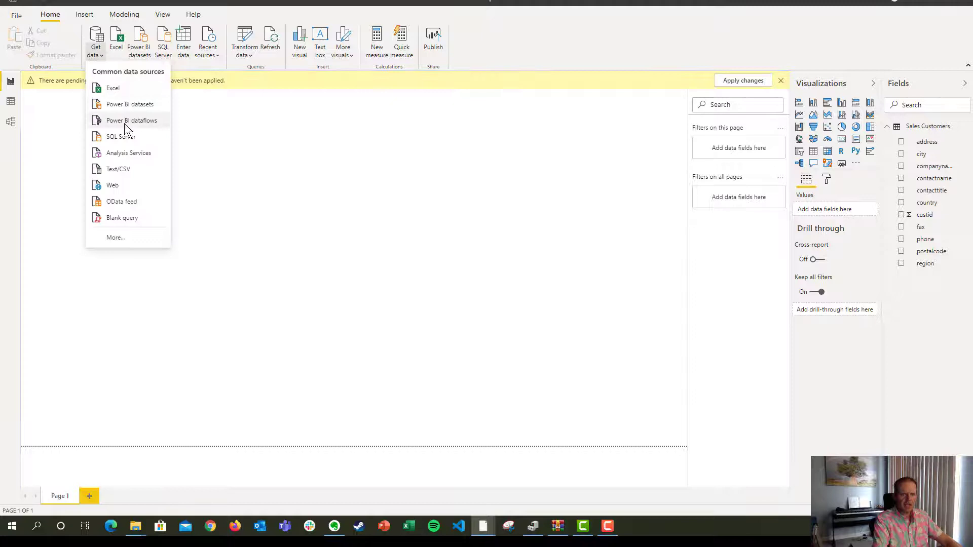
{"action": "left_click", "coordinate": [122, 136]}
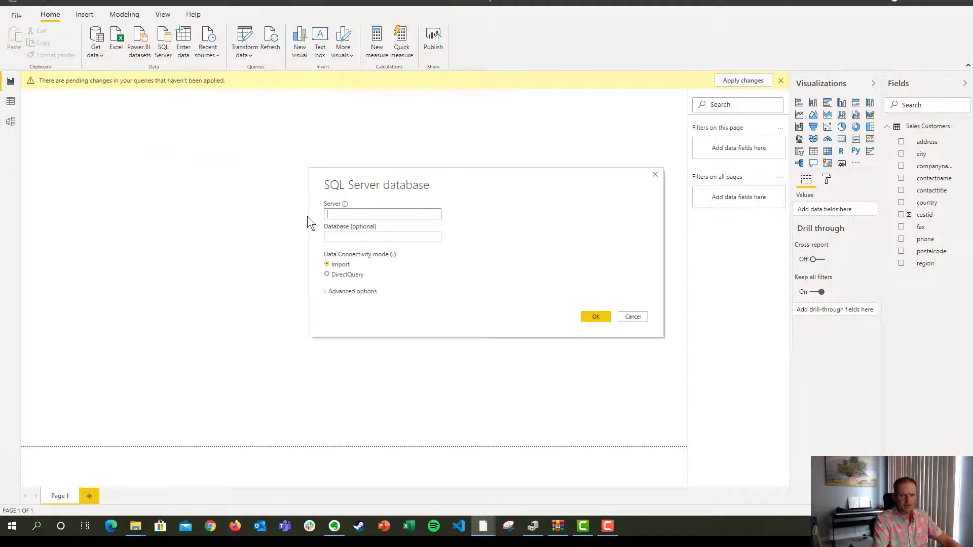
{"action": "type", "text": "localhost"}
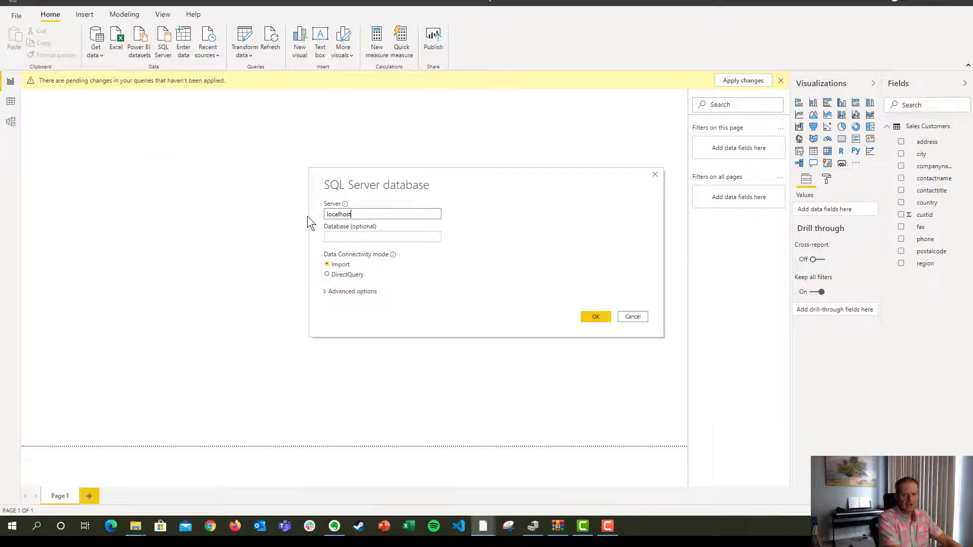
{"action": "type", "text": "tsqlv"}
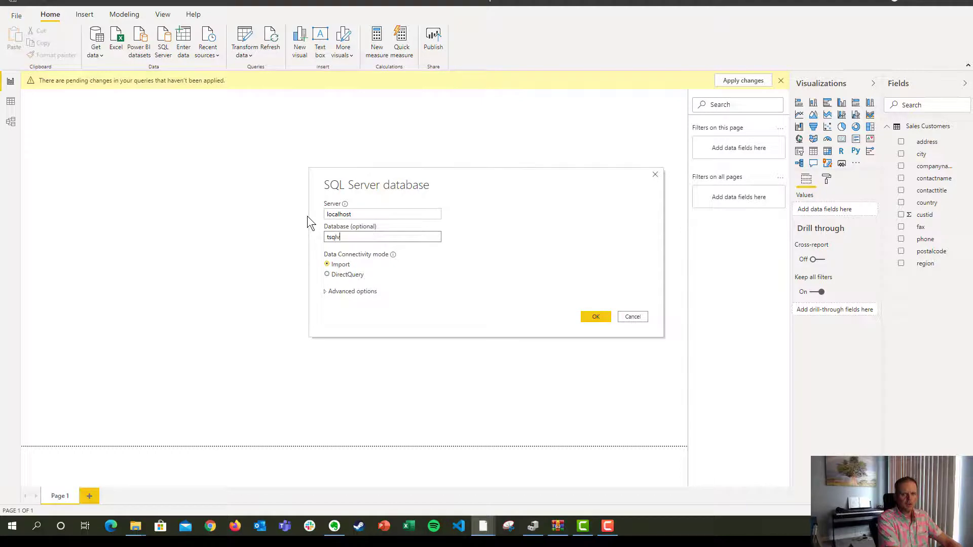
{"action": "left_click", "coordinate": [351, 291]}
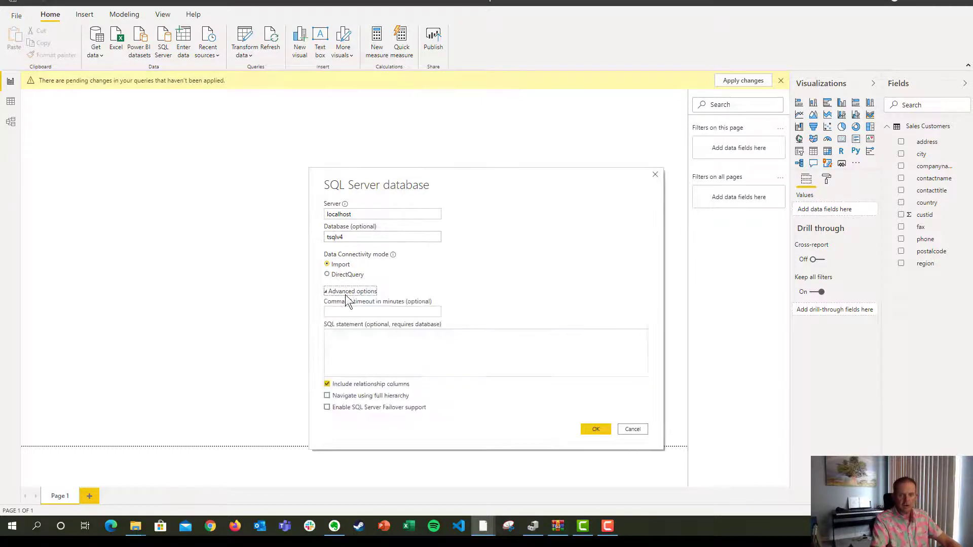
{"action": "type", "text": "select * from sales."}
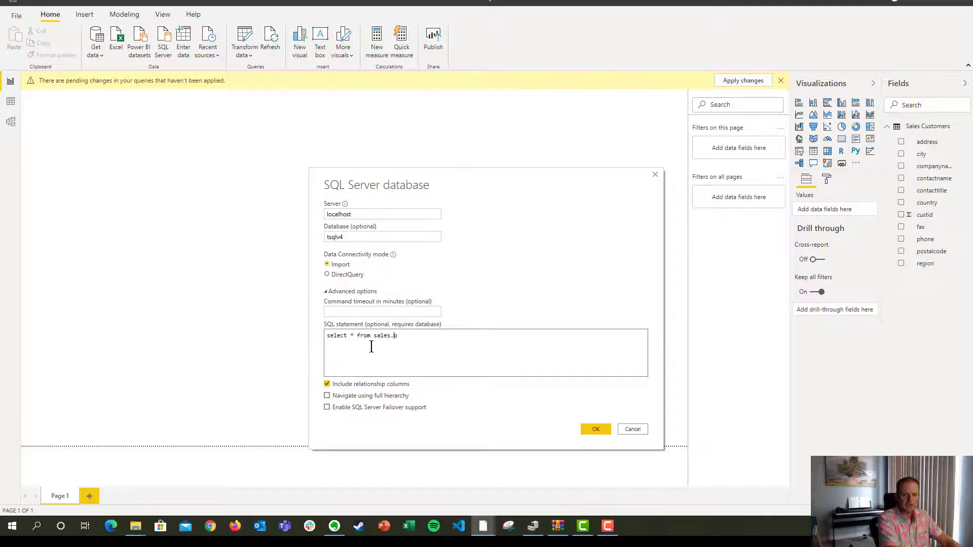
{"action": "type", "text": "orders"}
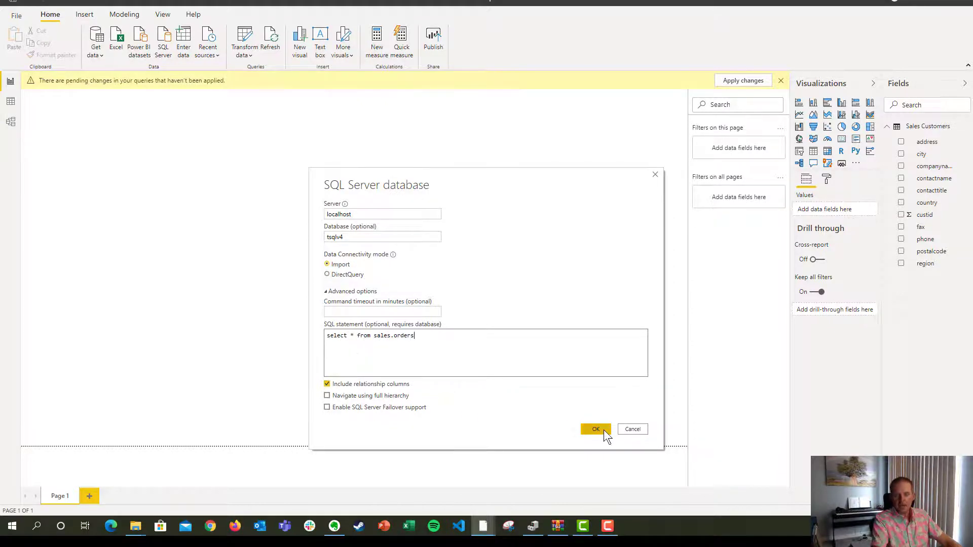
{"action": "left_click", "coordinate": [594, 429]}
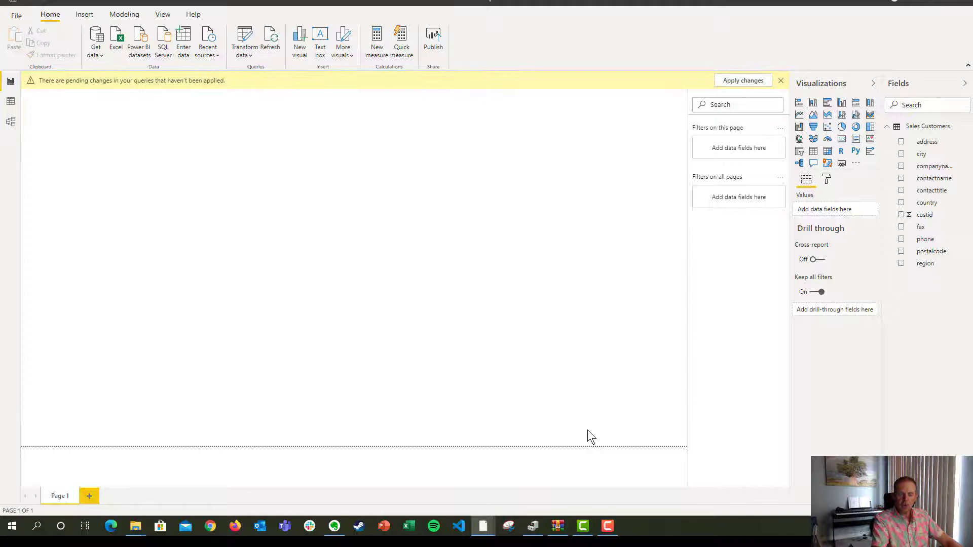
{"action": "mouse_move", "coordinate": [475, 457]}
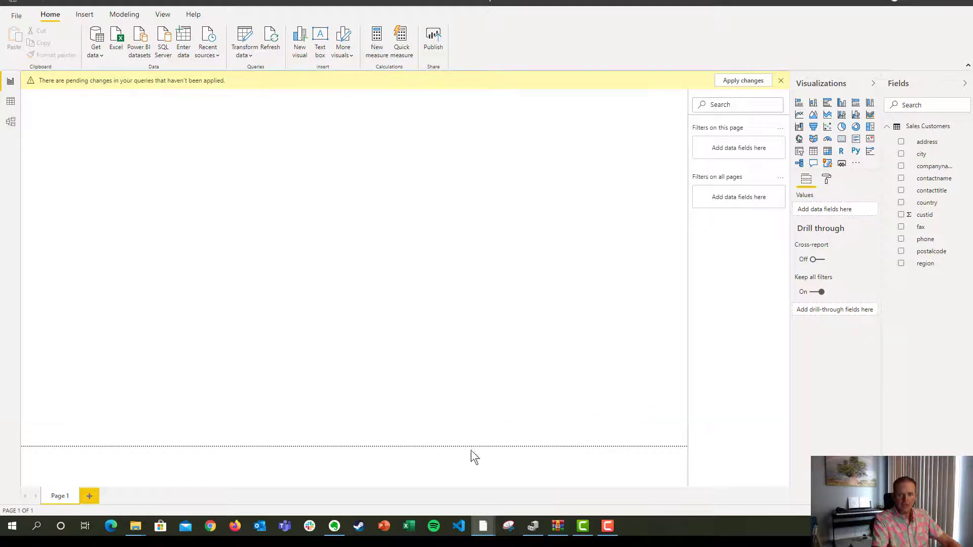
Rename Query1 in the Queries pane to Sales Orders.
{"action": "left_click", "coordinate": [244, 34]}
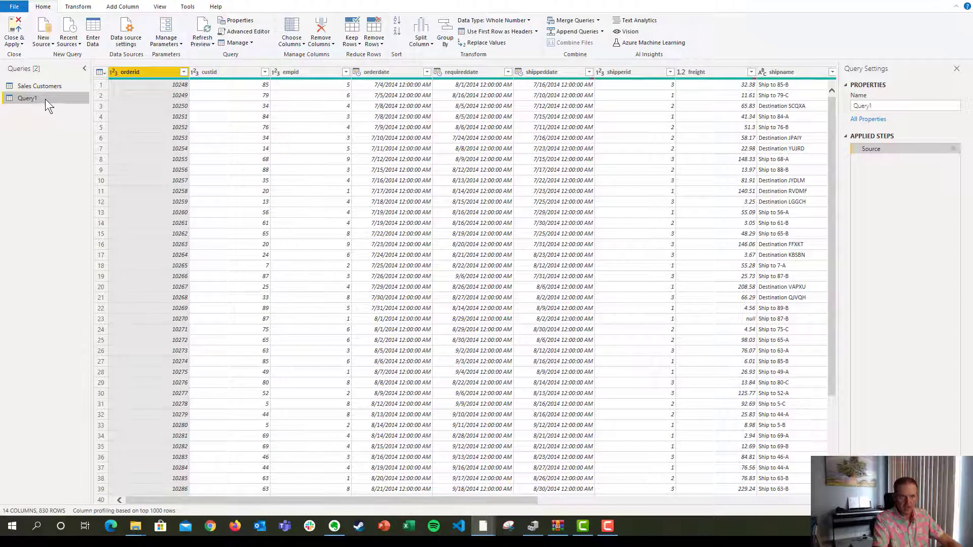
{"action": "right_click", "coordinate": [27, 98]}
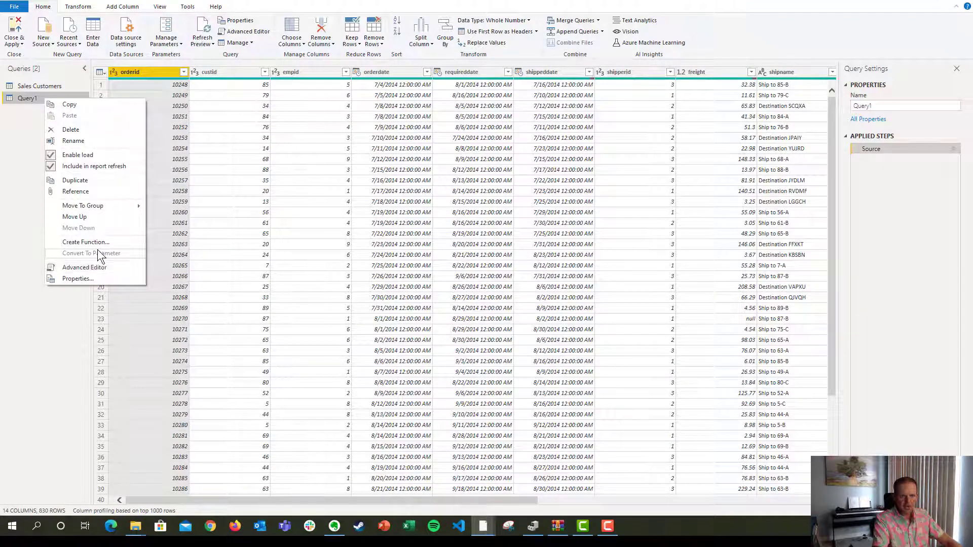
{"action": "left_click", "coordinate": [73, 141]}
{"action": "type", "text": "Sales Orders"}
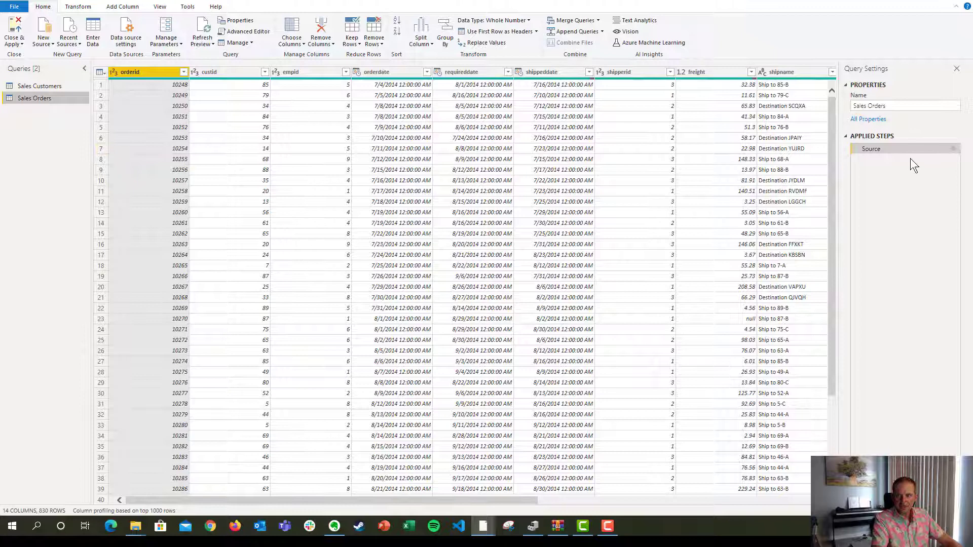
{"action": "right_click", "coordinate": [872, 149]}
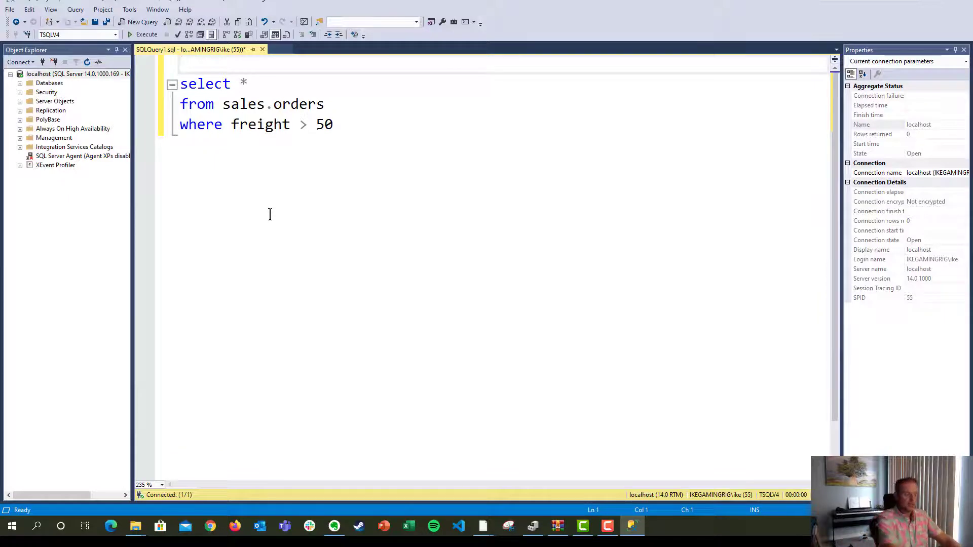
Prefix the freight > 50 sales.orders select with create view testViewSalesOrders.
{"action": "type", "text": "create view"}
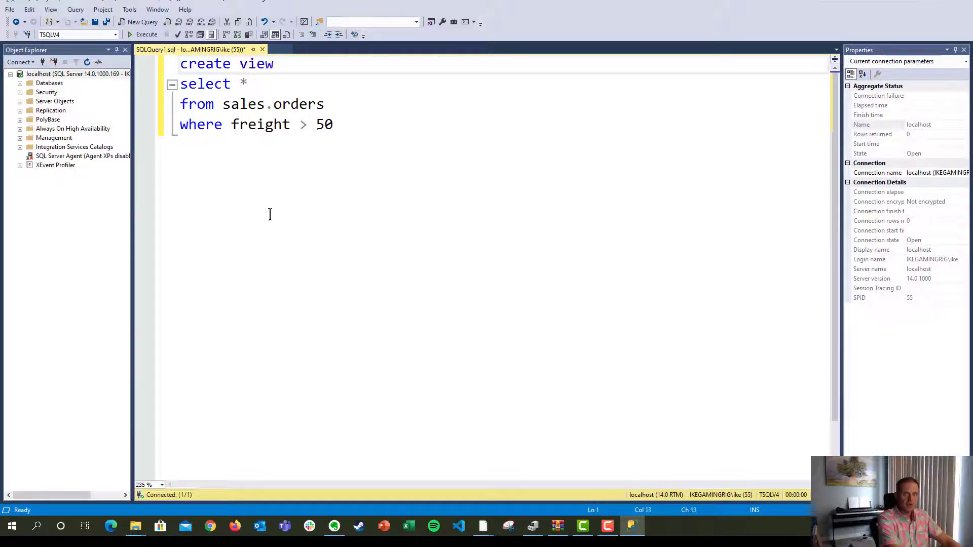
{"action": "type", "text": "P"}
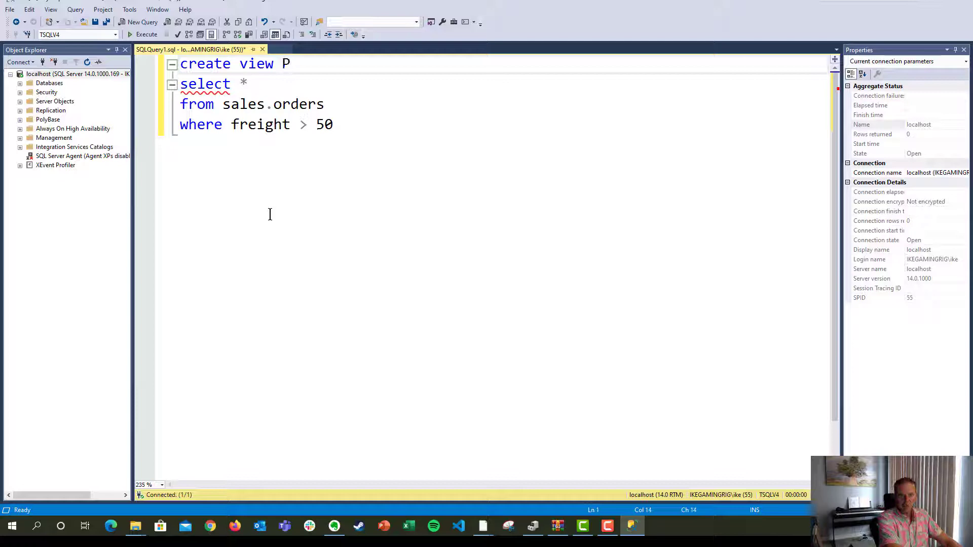
{"action": "type", "text": "estViewS"}
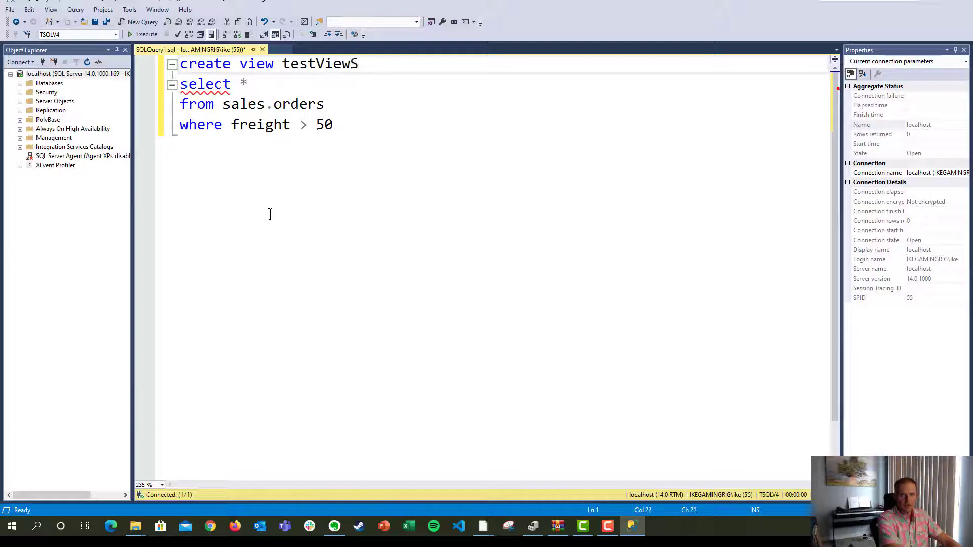
{"action": "type", "text": "alesOrder"}
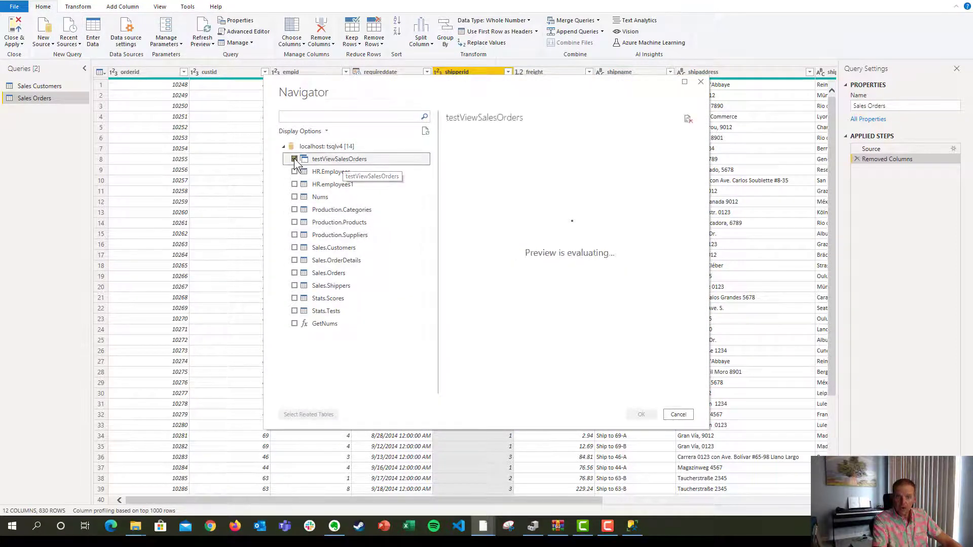
Add the testViewSalesOrders view from the Navigator as a new 359-row query.
{"action": "left_click", "coordinate": [641, 414]}
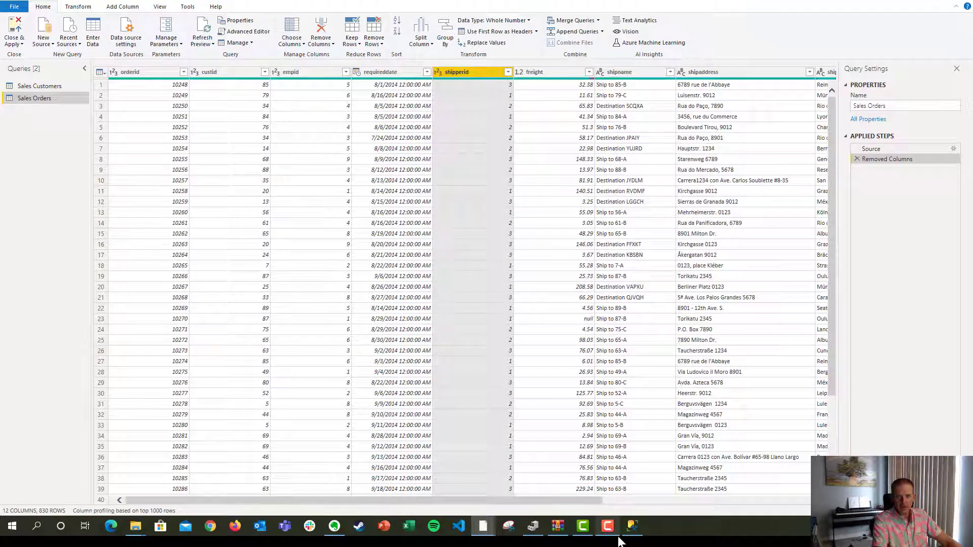
{"action": "mouse_move", "coordinate": [543, 312]}
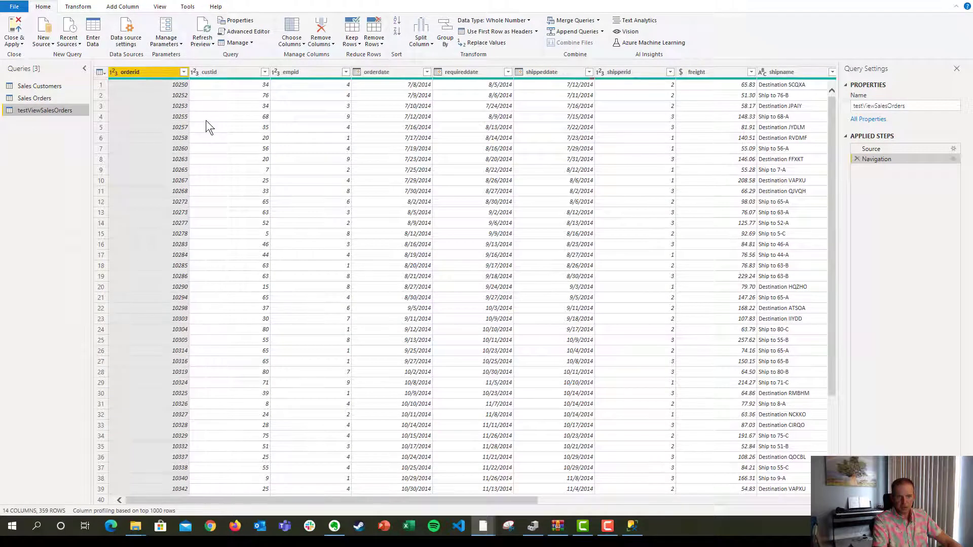
Remove all columns except requireddate, then view native SQL for Removed Other Columns.
{"action": "right_click", "coordinate": [461, 71]}
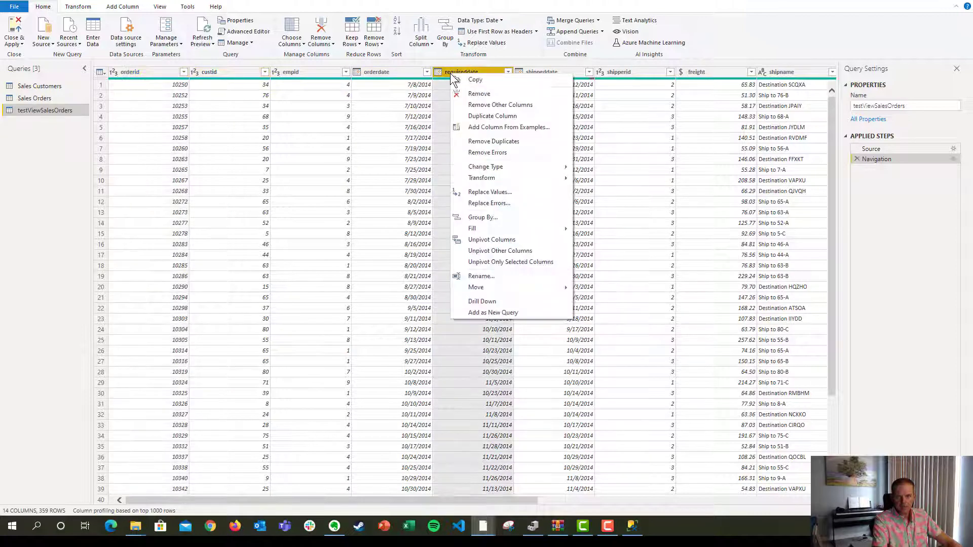
{"action": "left_click", "coordinate": [501, 105]}
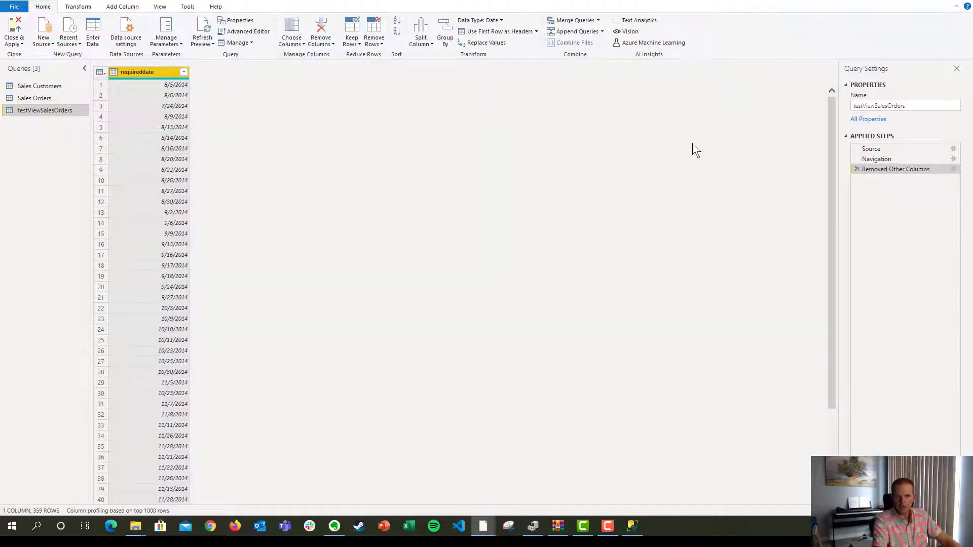
{"action": "right_click", "coordinate": [896, 169]}
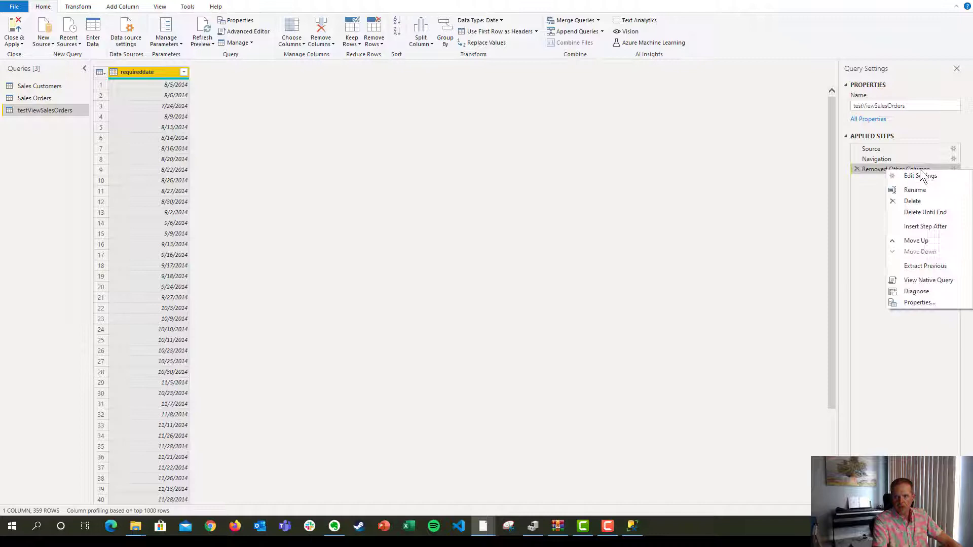
{"action": "left_click", "coordinate": [925, 285]}
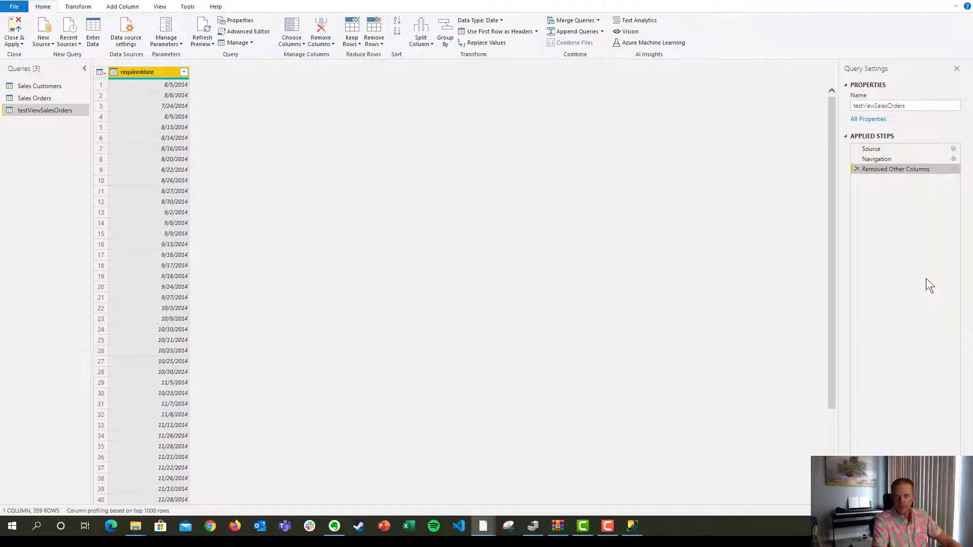
{"action": "left_click", "coordinate": [954, 149]}
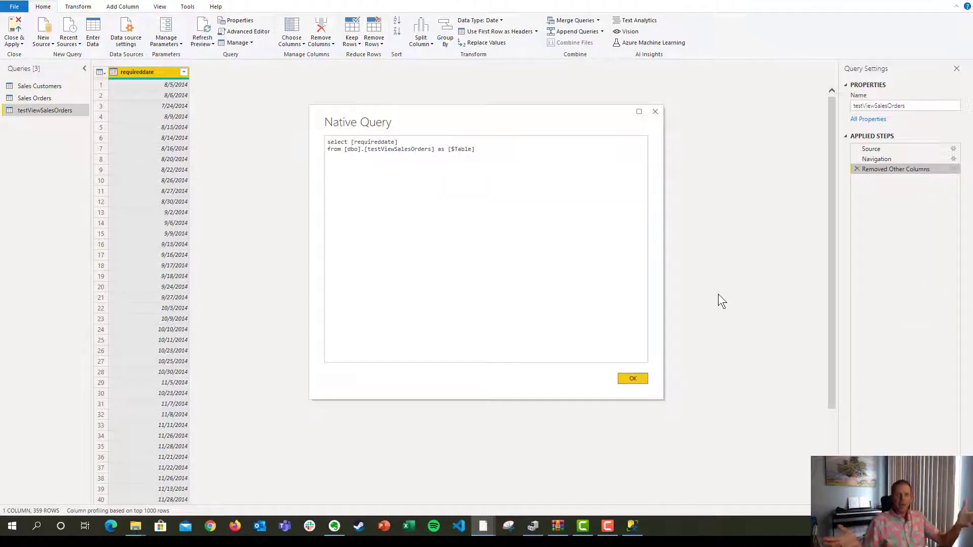